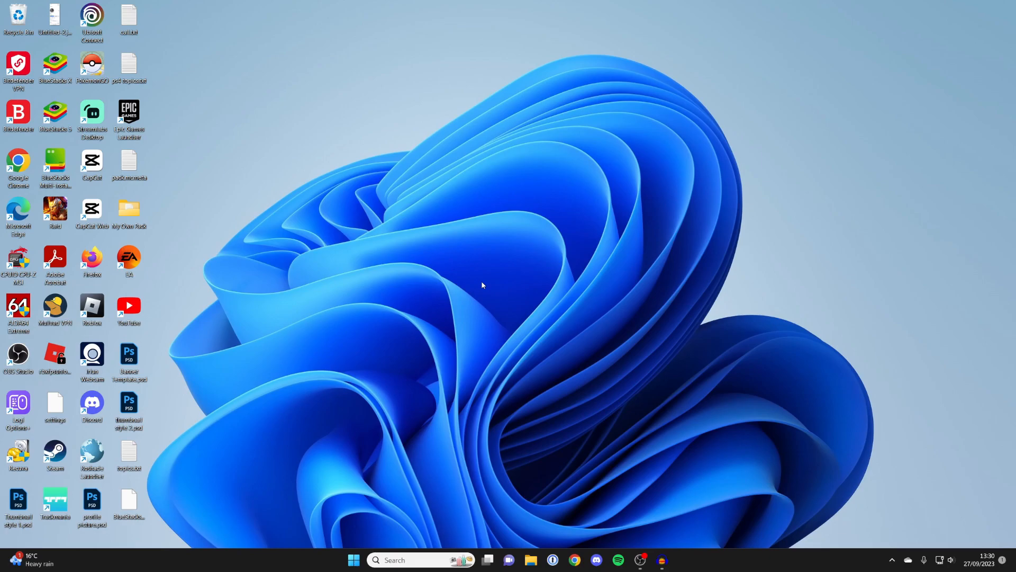
mouse_move(489, 366)
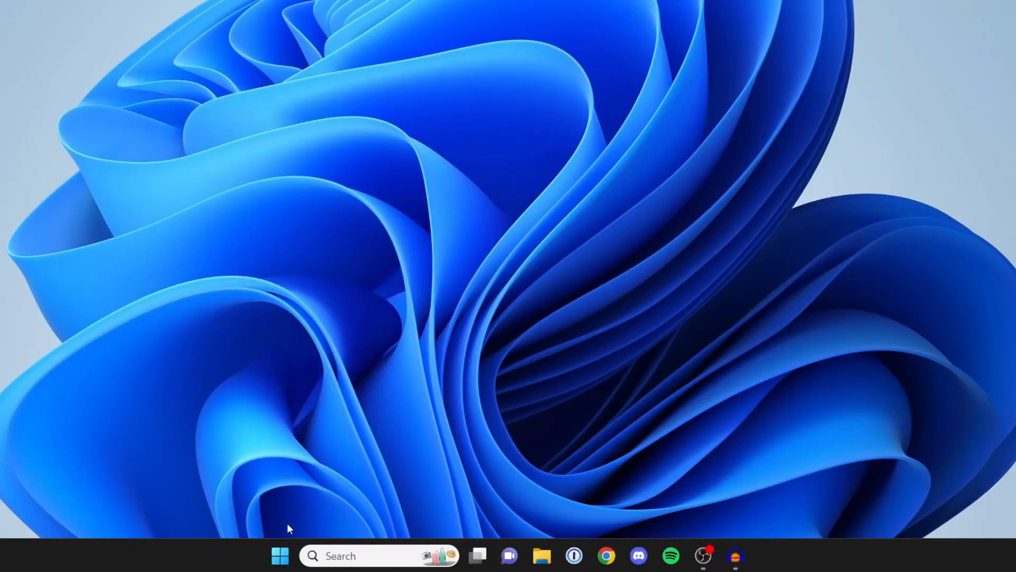
Open the Start menu to reach the pinned Settings app
left_click(280, 555)
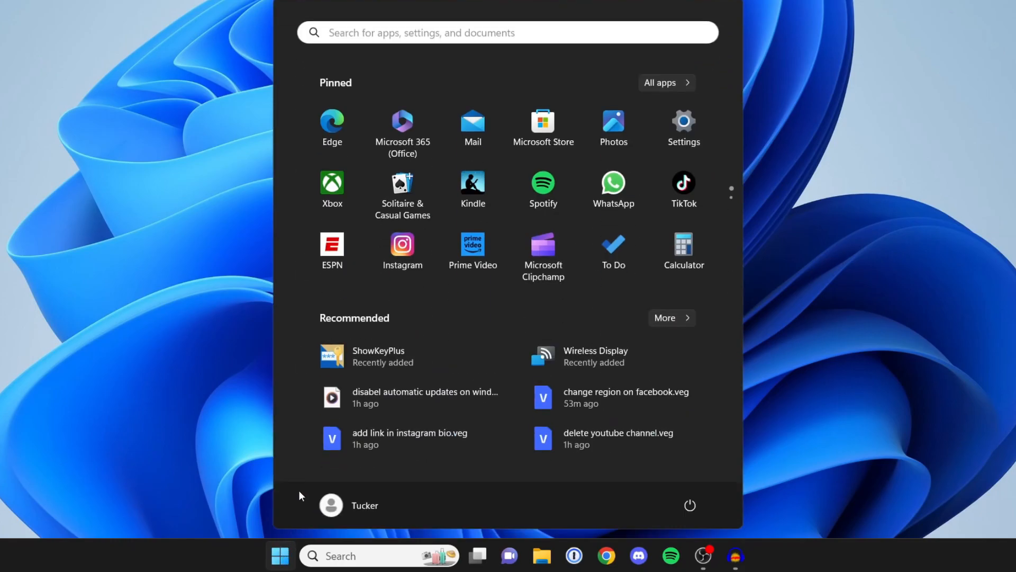
mouse_move(402, 127)
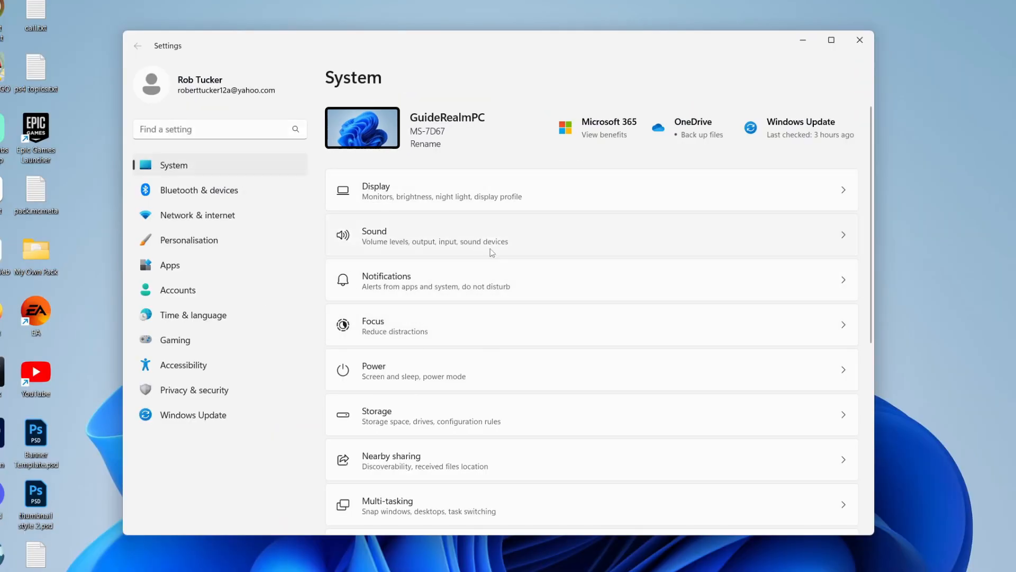
Scroll the System page down to reveal Activation, Recovery and About
scroll("down", 3)
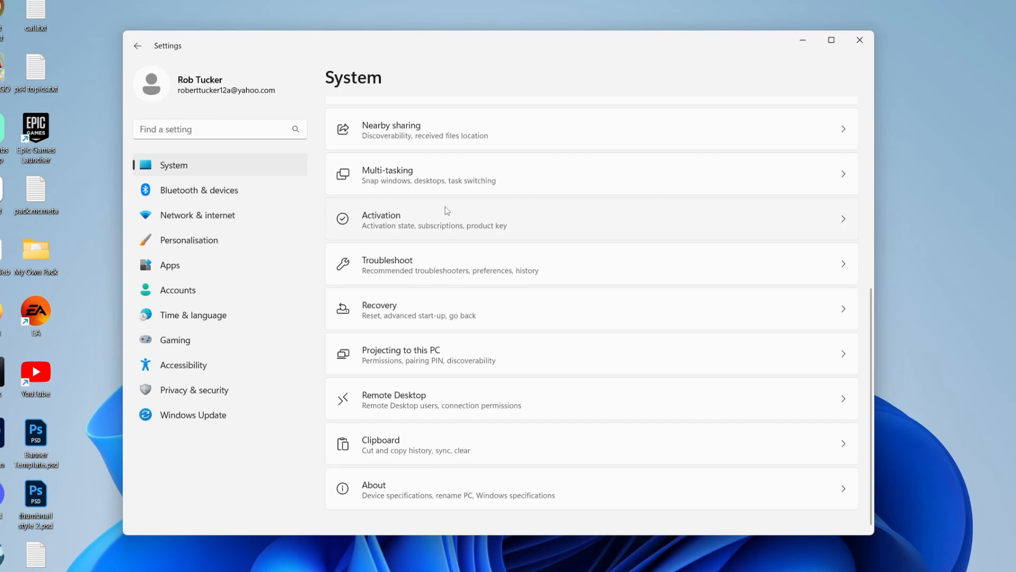
mouse_move(422, 324)
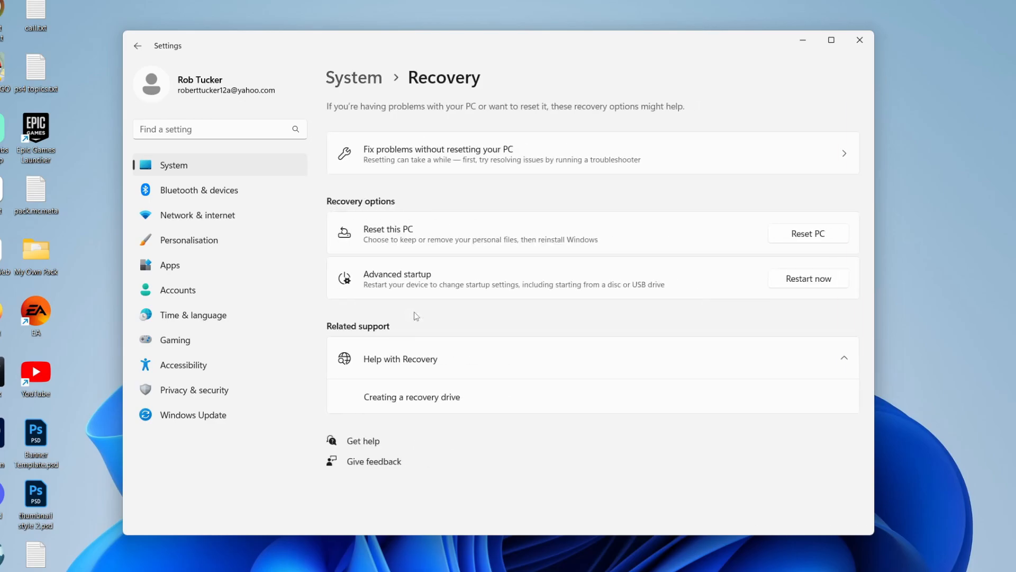
mouse_move(357, 236)
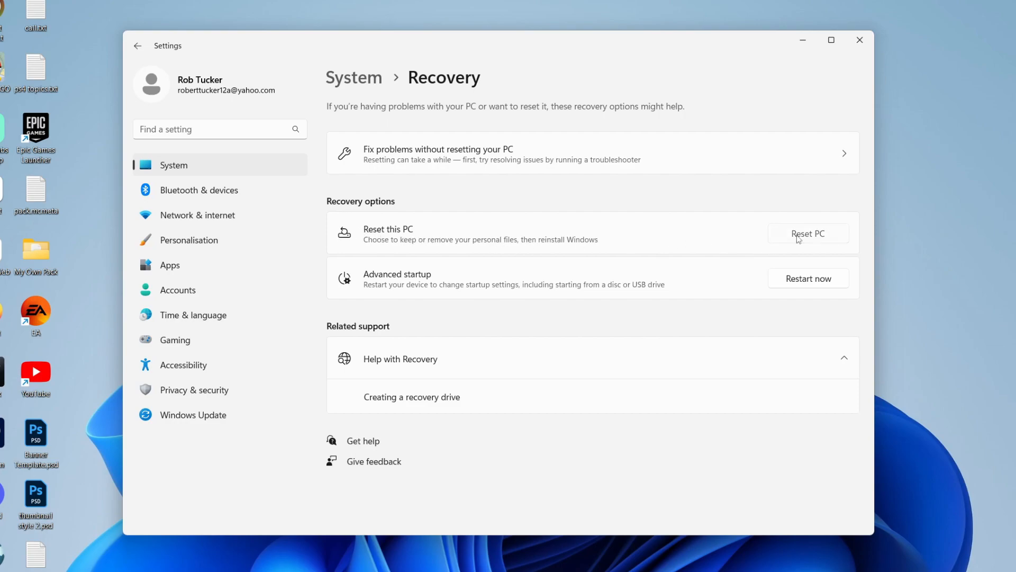
Start Reset this PC from Recovery and choose Keep my files
left_click(808, 233)
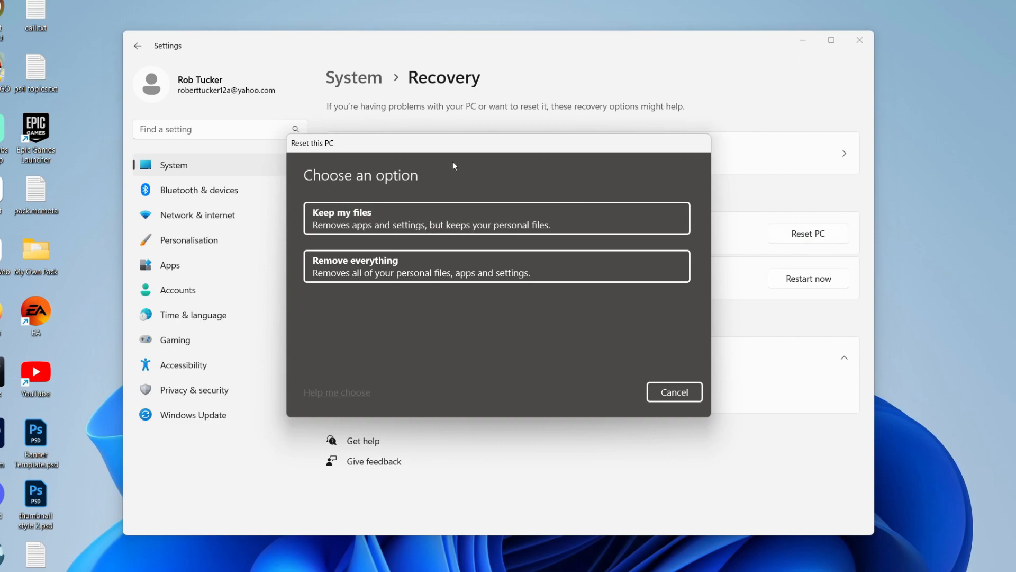
mouse_move(369, 188)
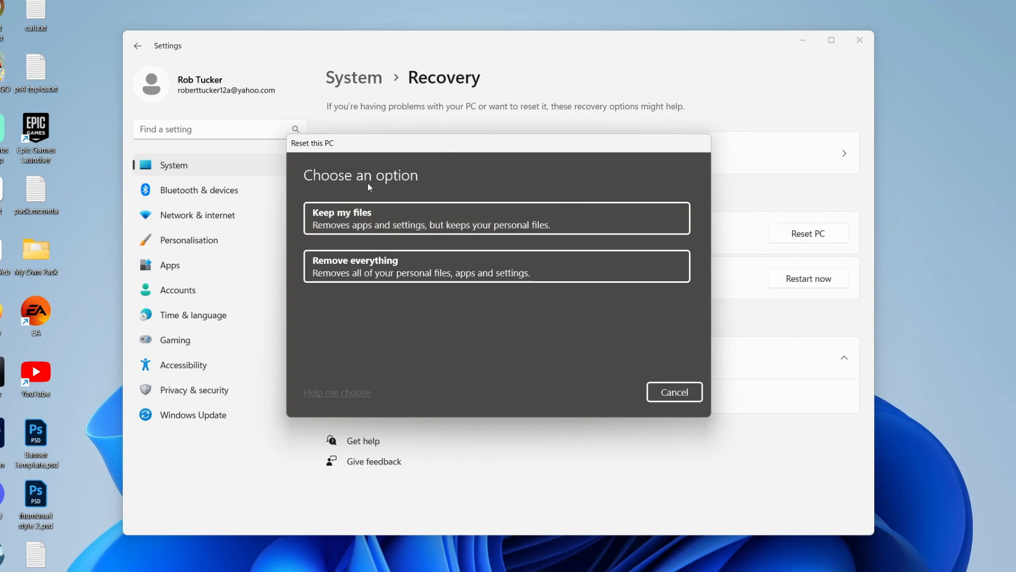
mouse_move(367, 236)
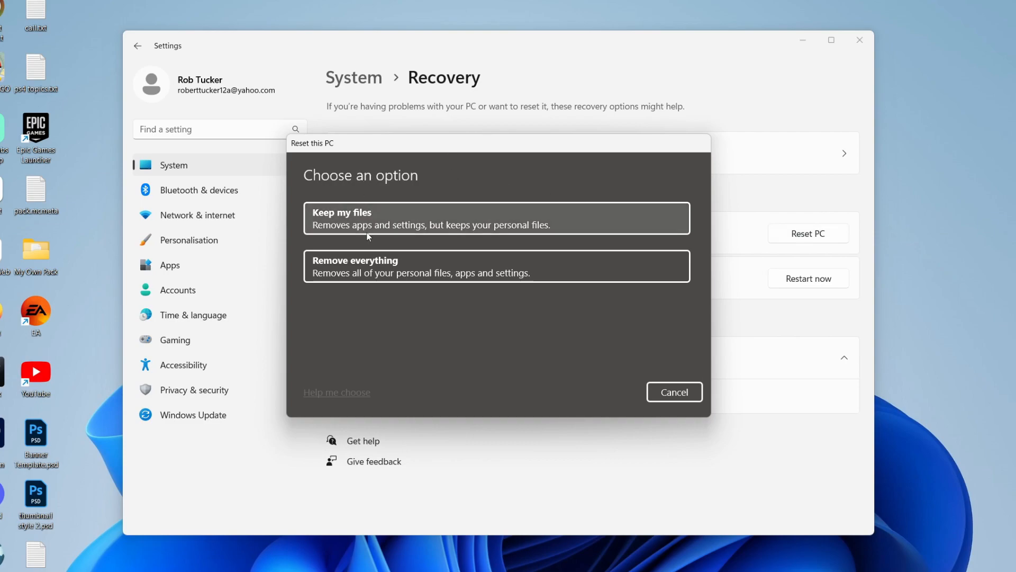
mouse_move(439, 219)
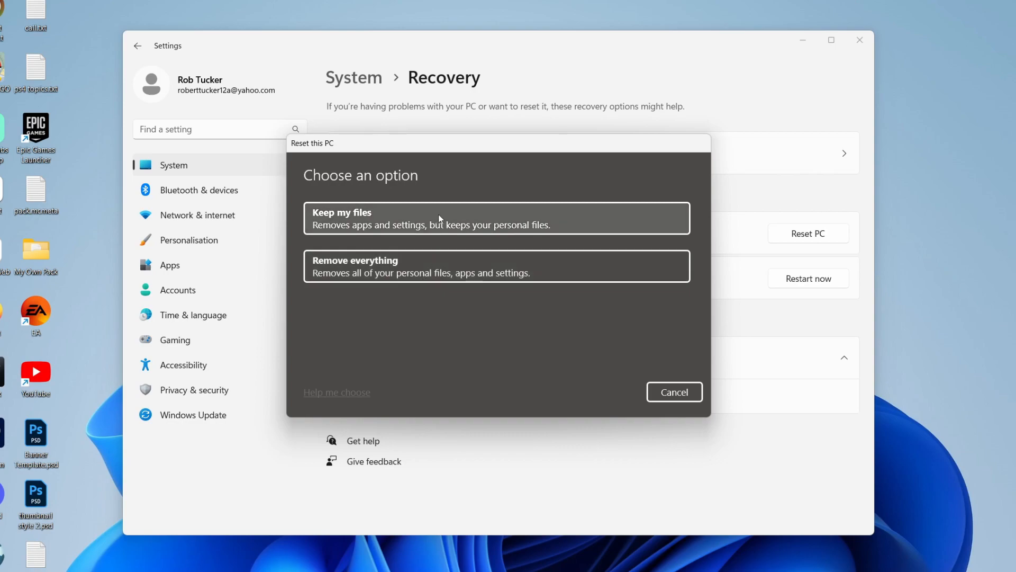
mouse_move(348, 227)
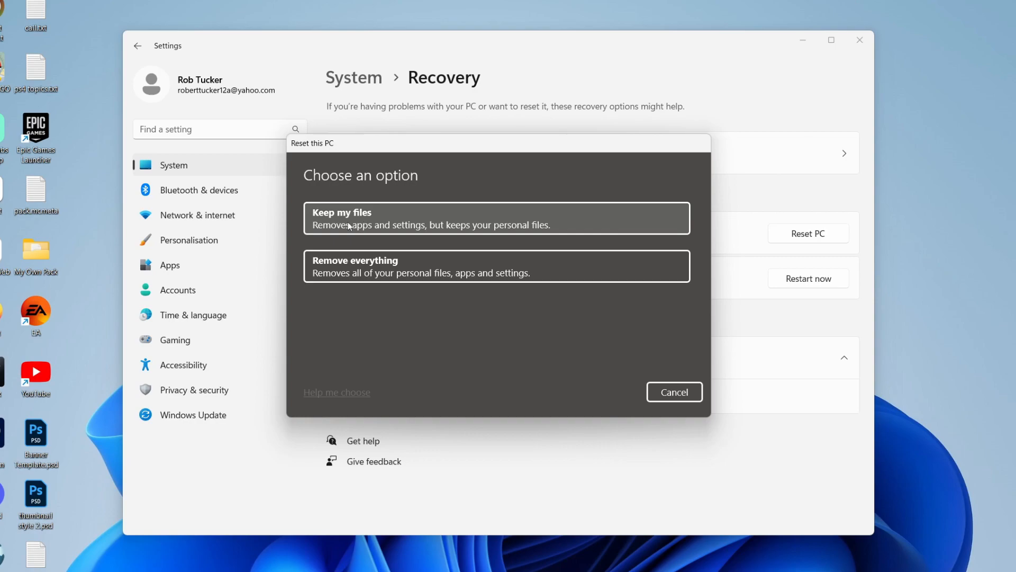
mouse_move(400, 219)
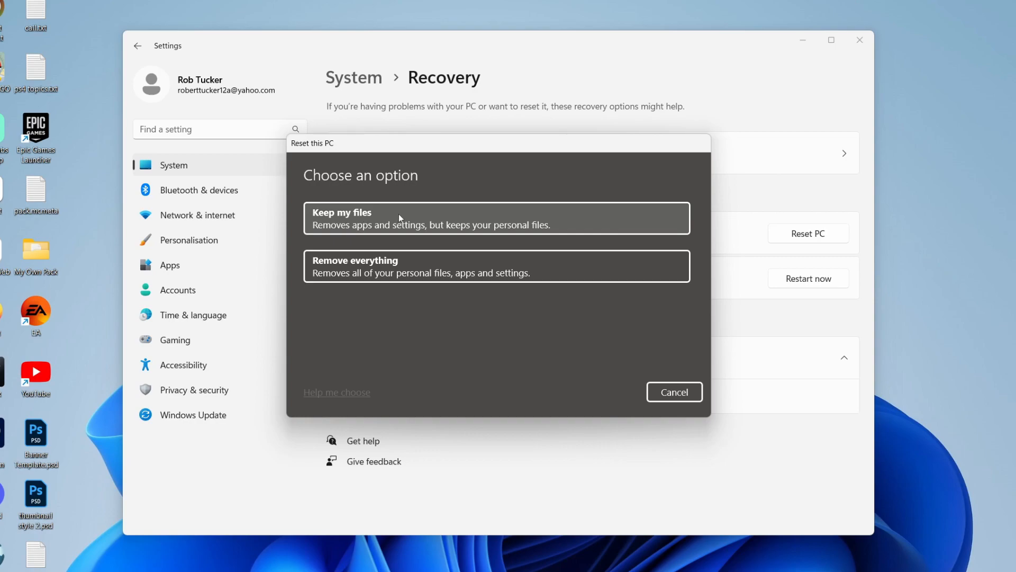
mouse_move(393, 211)
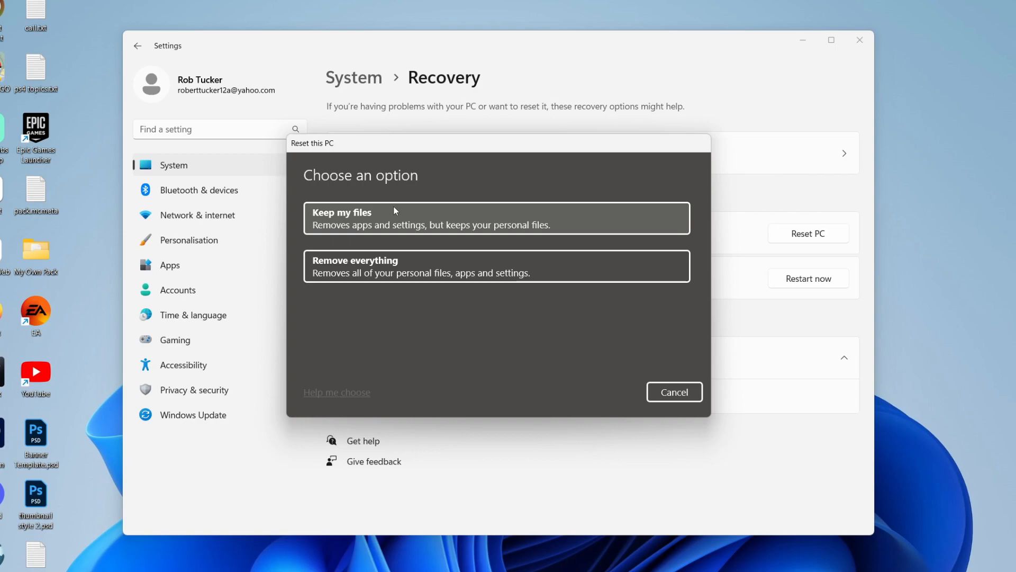
mouse_move(382, 225)
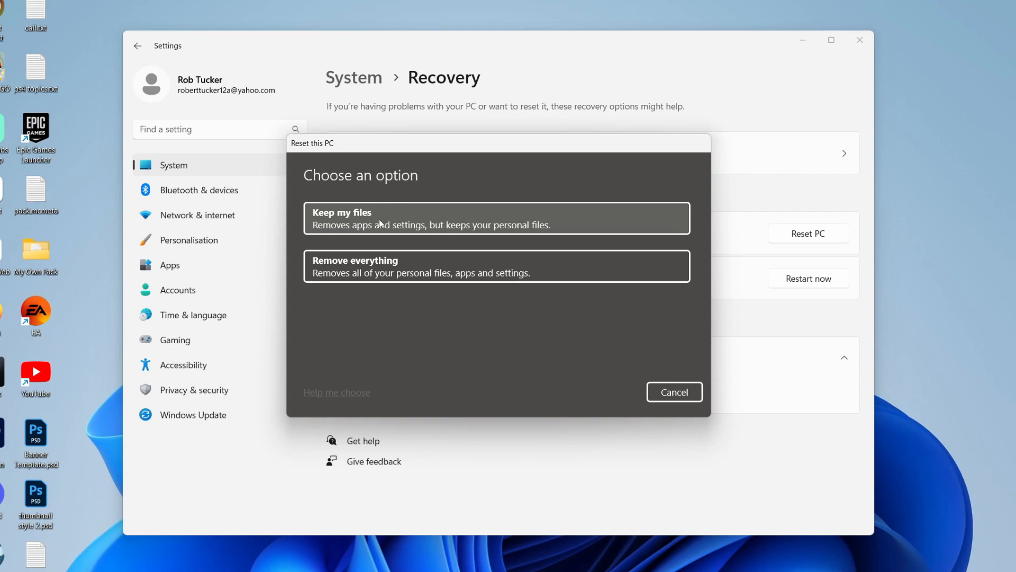
left_click(342, 211)
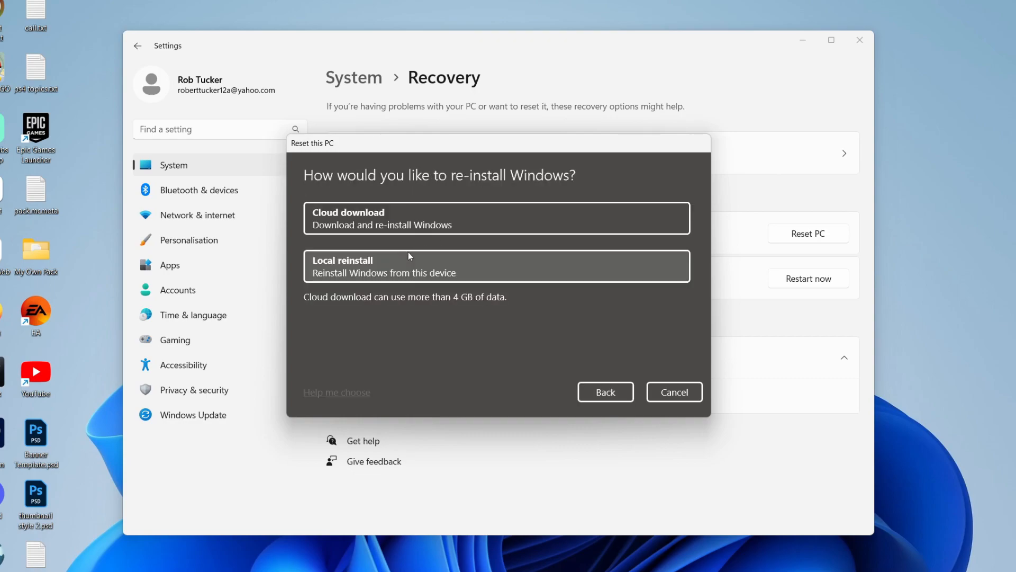
mouse_move(400, 185)
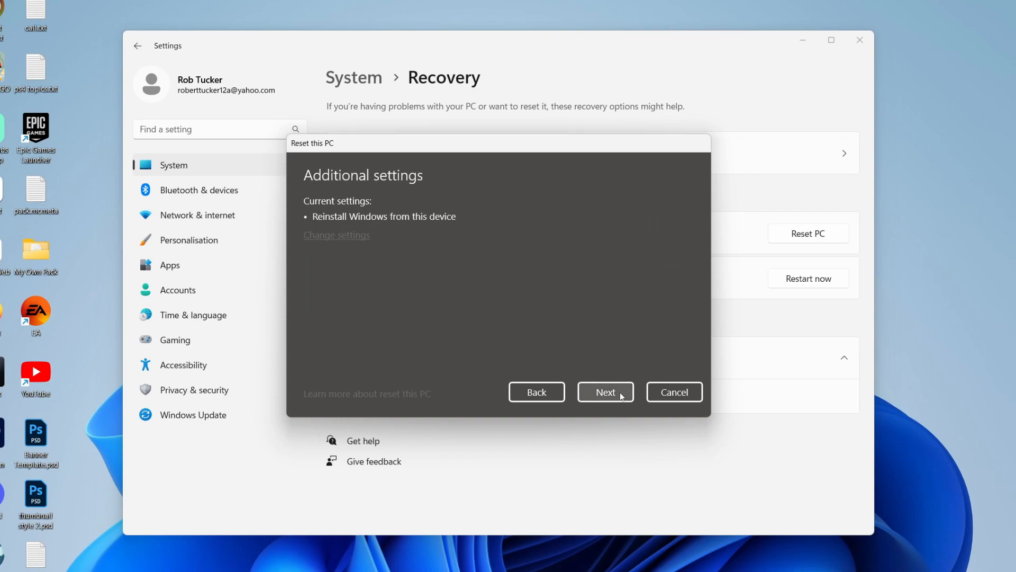
Continue past Additional settings to the ready-to-reset summary with local reinstall
left_click(603, 392)
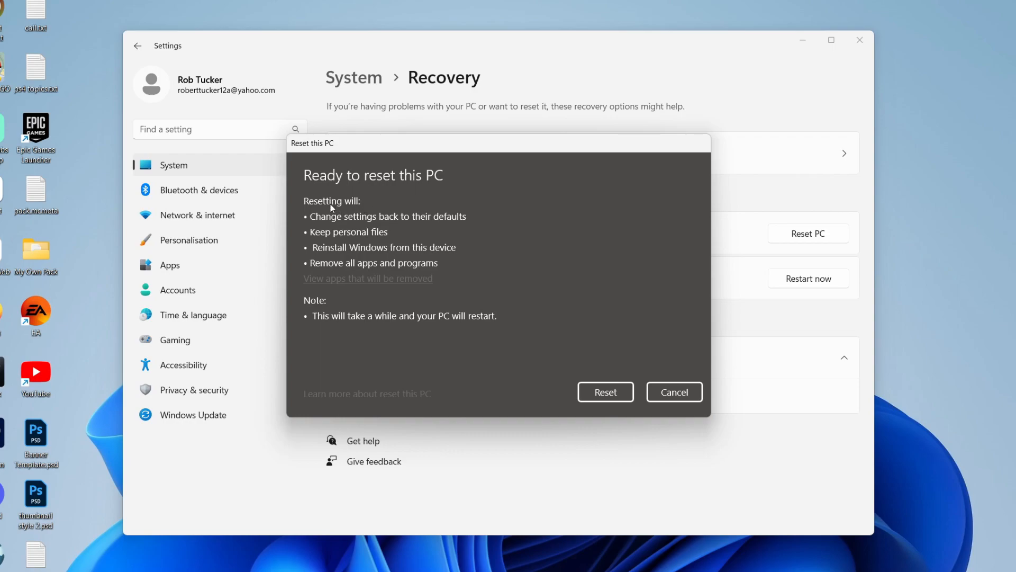
mouse_move(473, 232)
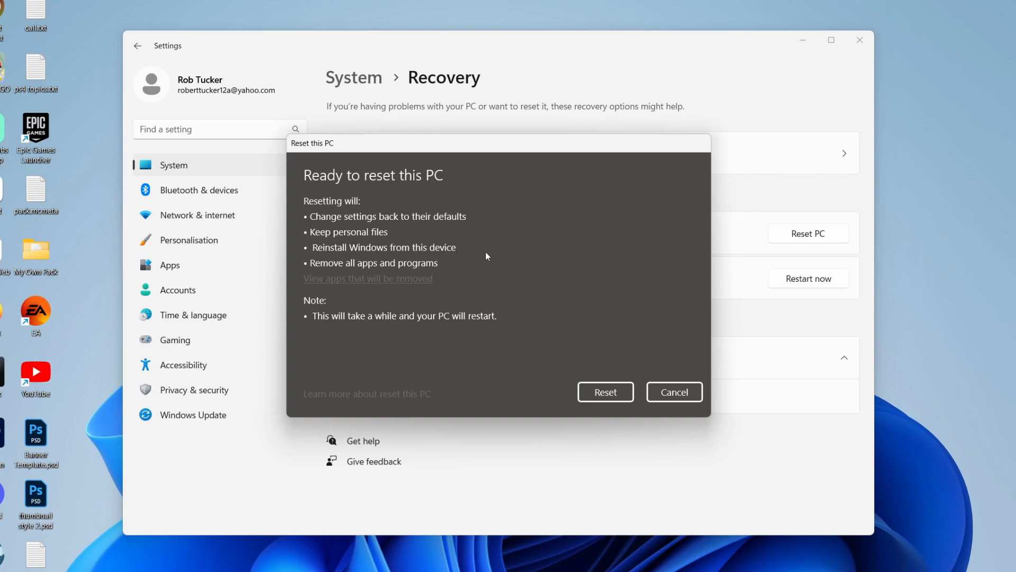
mouse_move(406, 286)
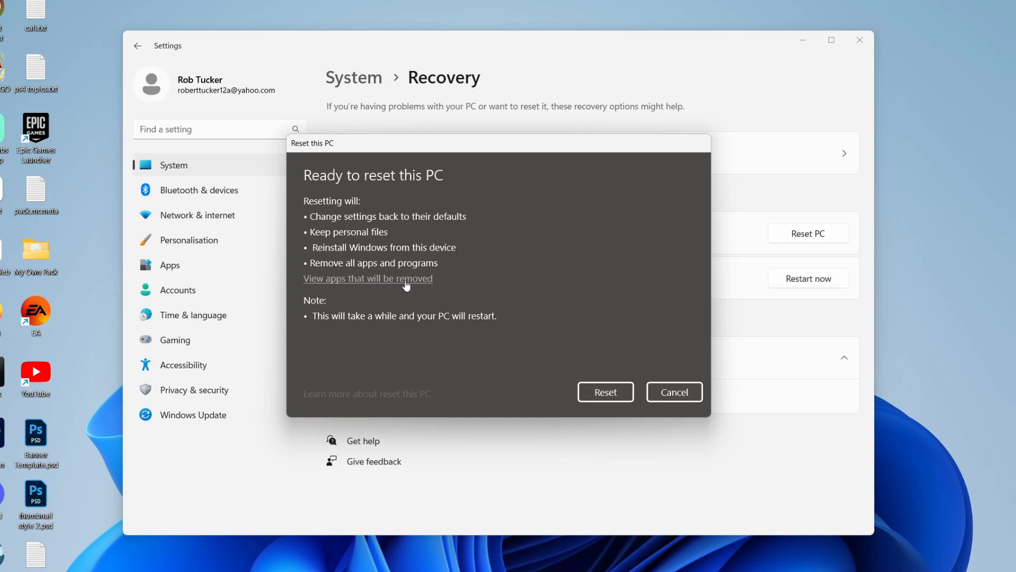
mouse_move(374, 286)
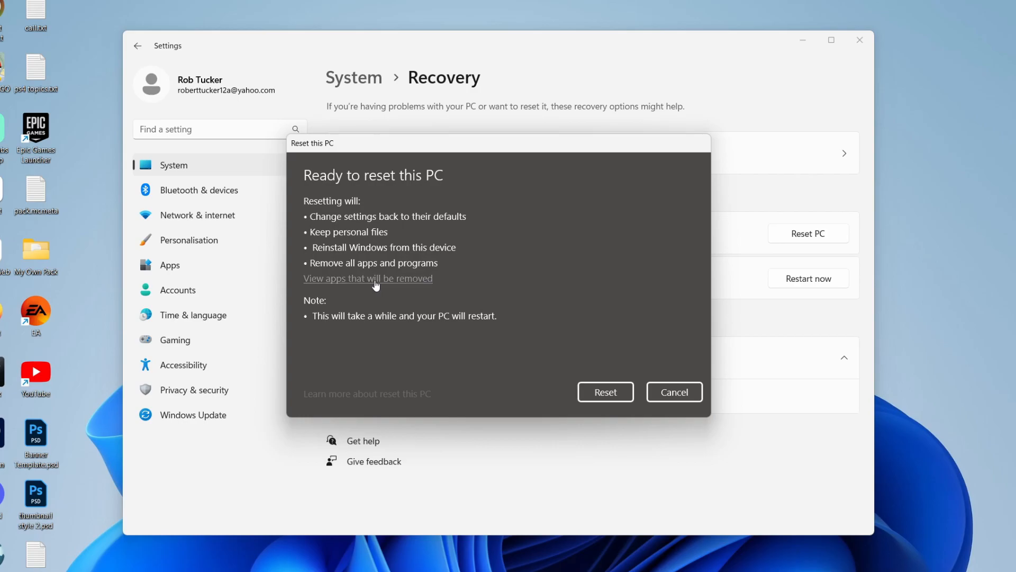
Show the list of apps the reset will remove, like 1Password and Adobe
left_click(368, 277)
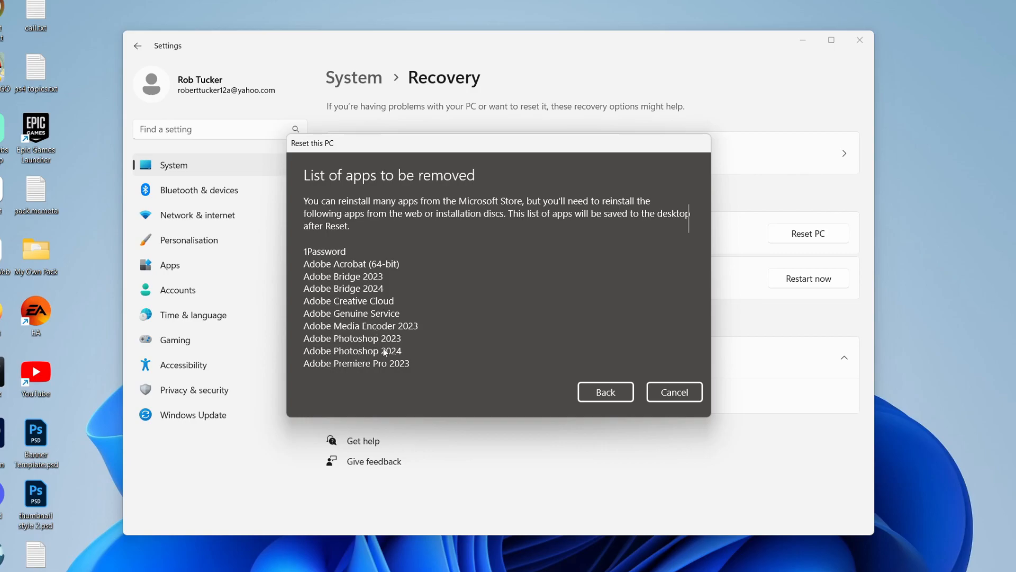
mouse_move(433, 303)
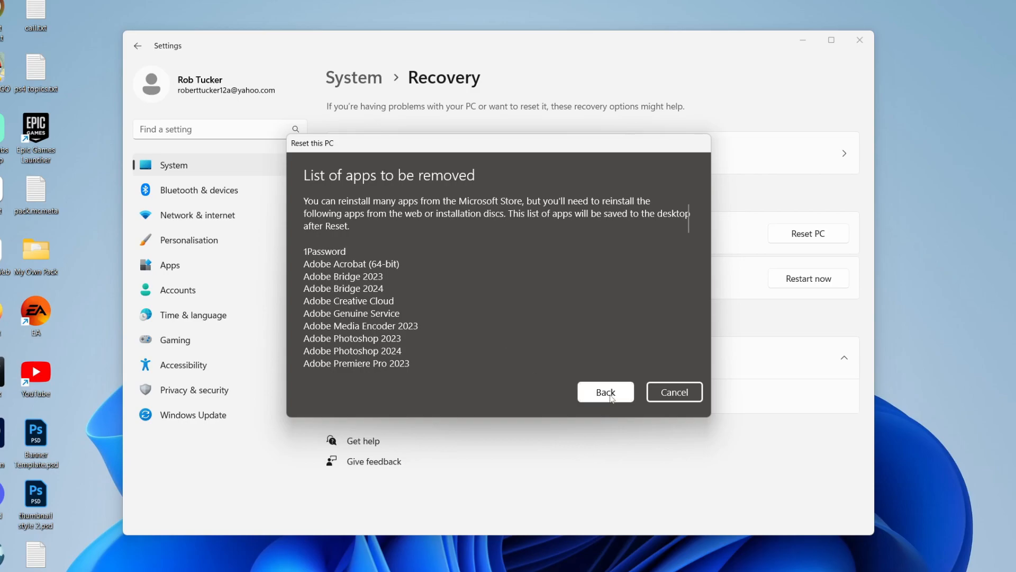
Return from the app list to the Ready to reset this PC summary
left_click(604, 391)
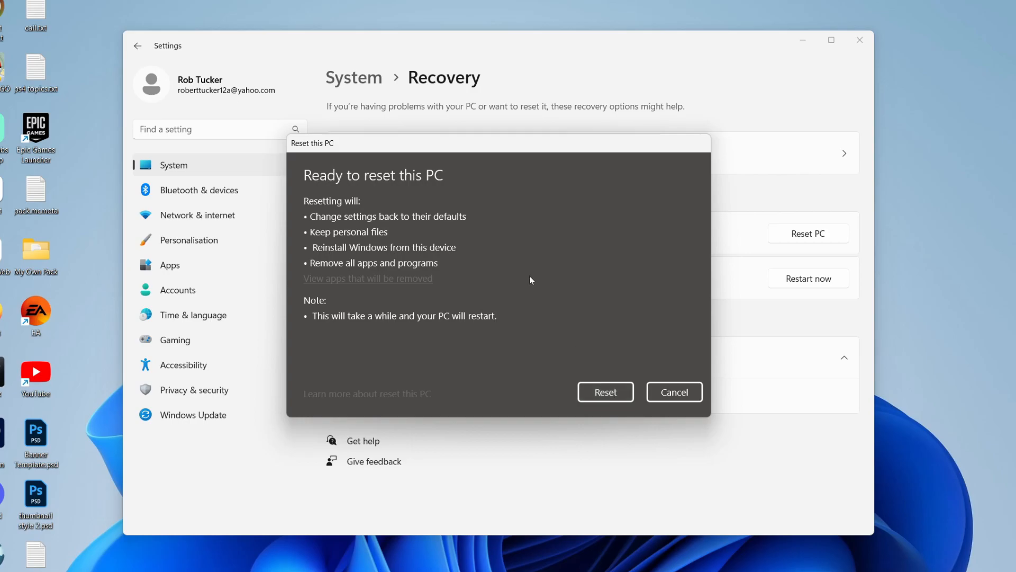
mouse_move(527, 269)
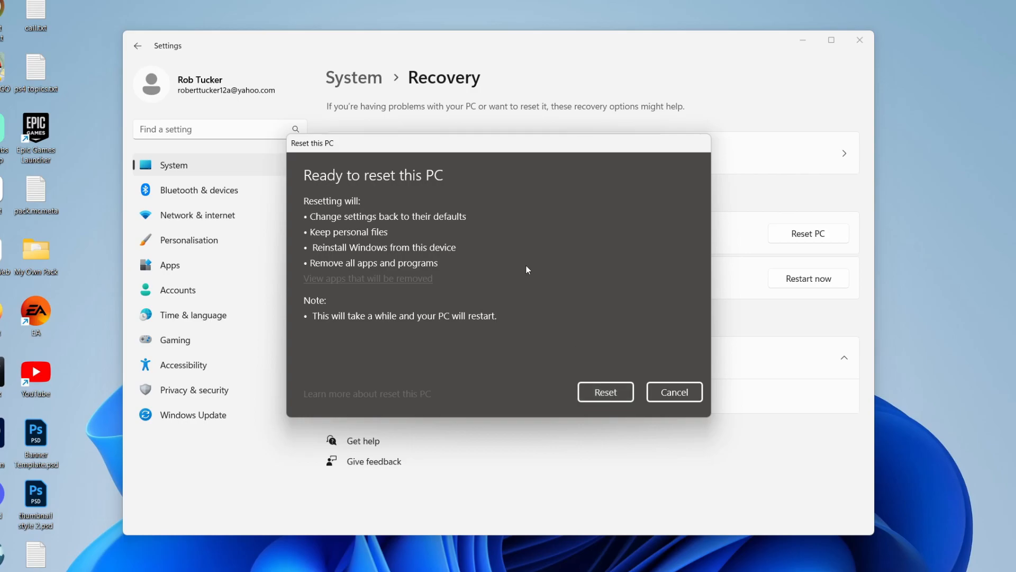
mouse_move(712, 130)
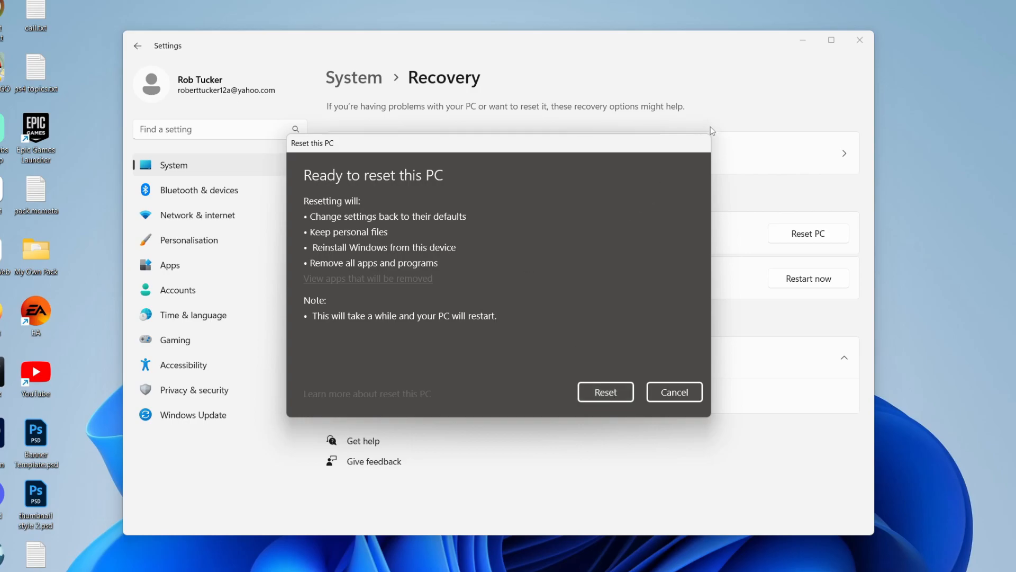